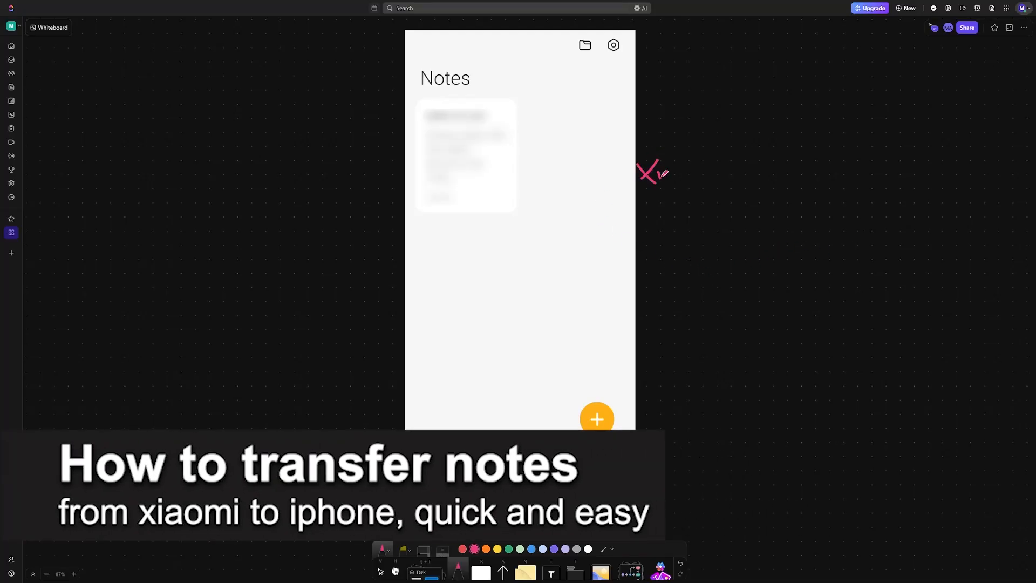
- Handwrite and box Xiaomi beside the Notes screenshot, with an arrow routing it around to Keep
left_click_drag(639, 173, 713, 173)
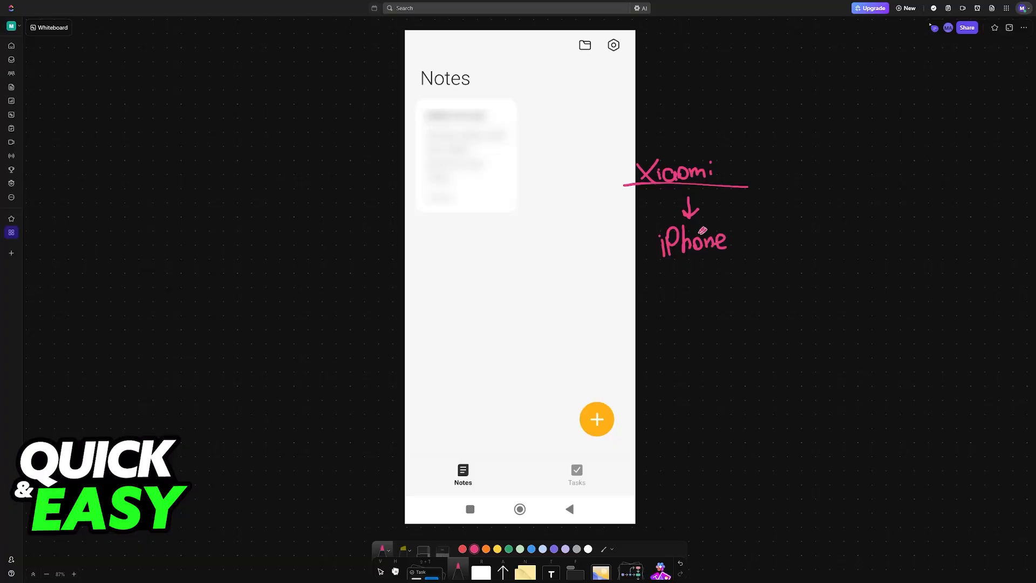
left_click_drag(651, 261, 750, 258)
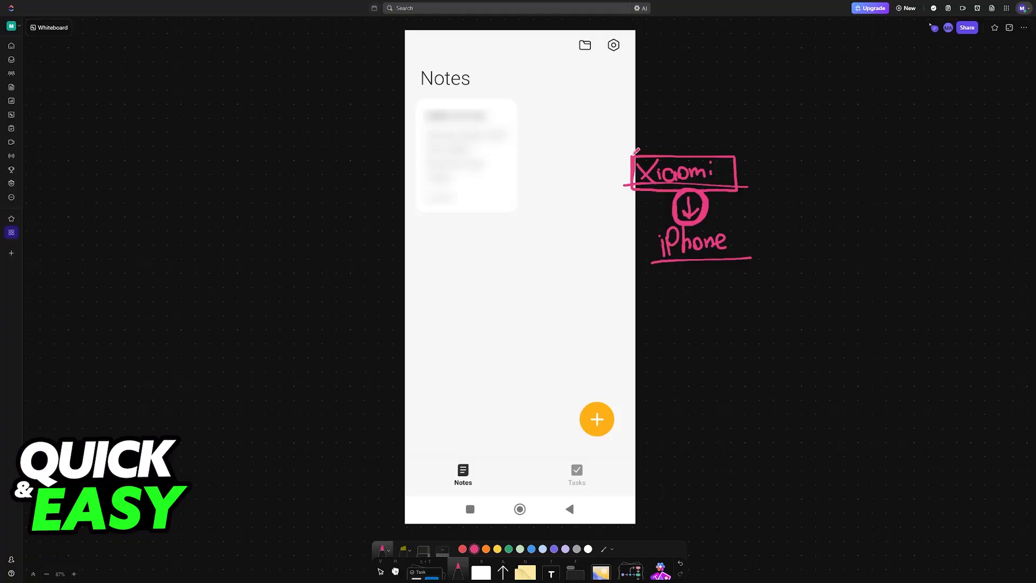
left_click_drag(784, 196, 710, 208)
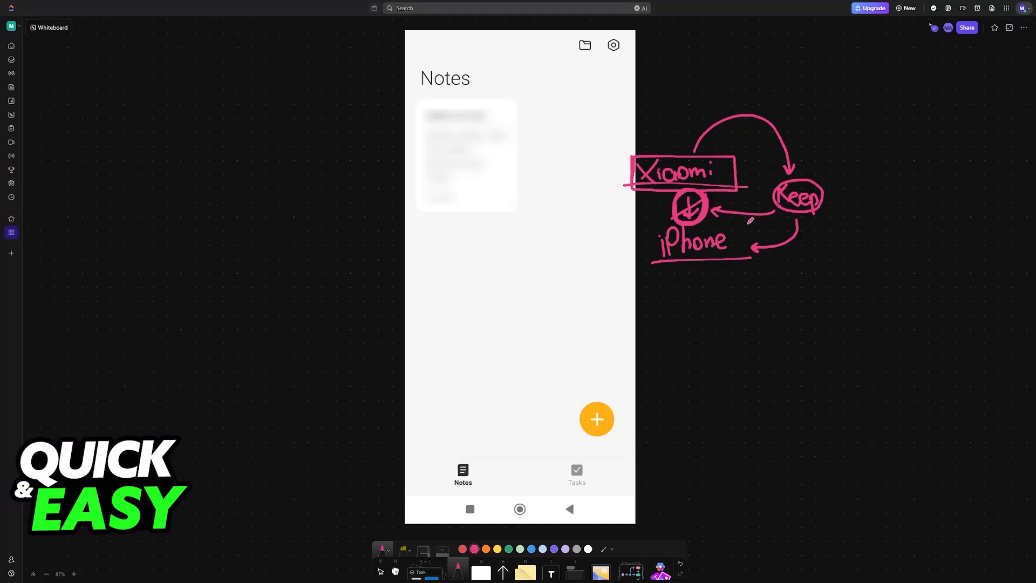
mouse_move(682, 198)
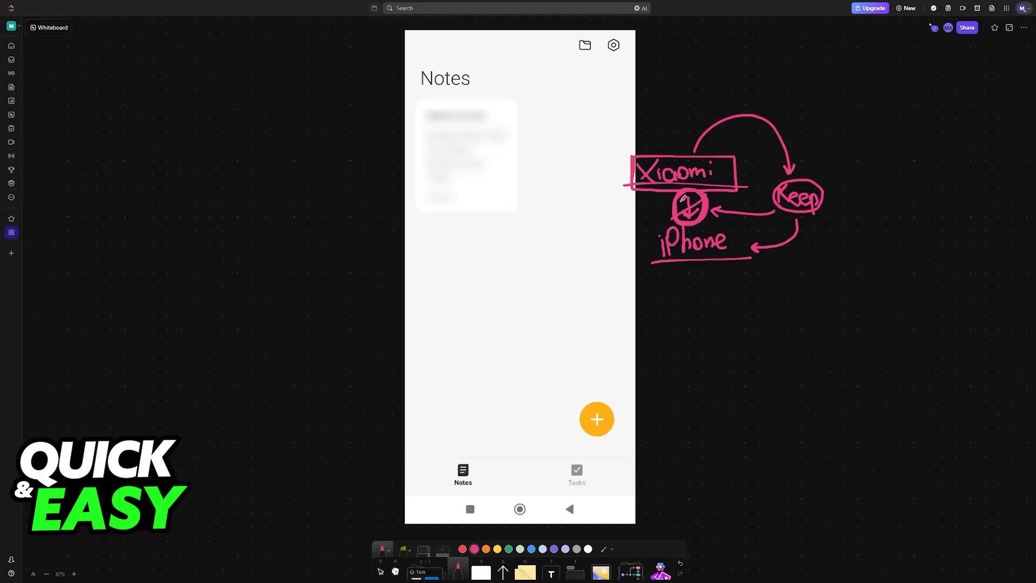
- Underline the Xiaomi Cloud entries, then pan down to the Google Keep store listing screenshot
left_click(612, 46)
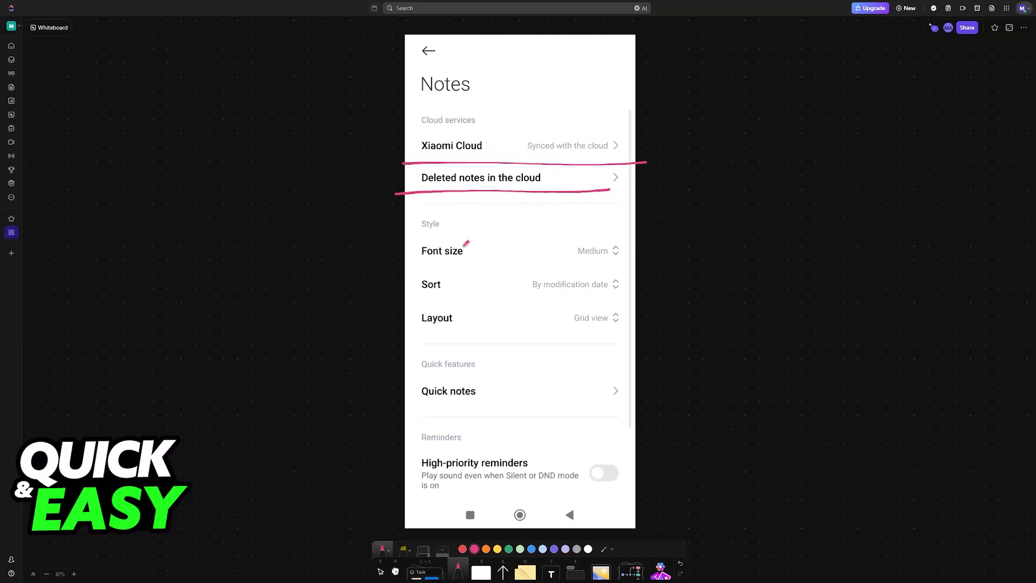
scroll("down", 3)
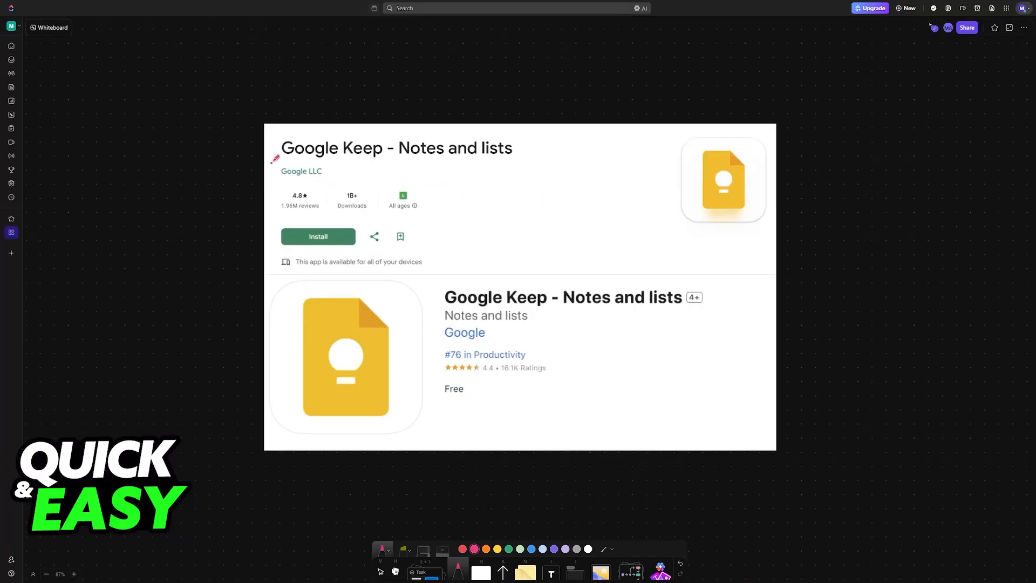
- Underline Google Keep in the listing title and handwrite Xiaomi above it
left_click_drag(272, 160, 411, 159)
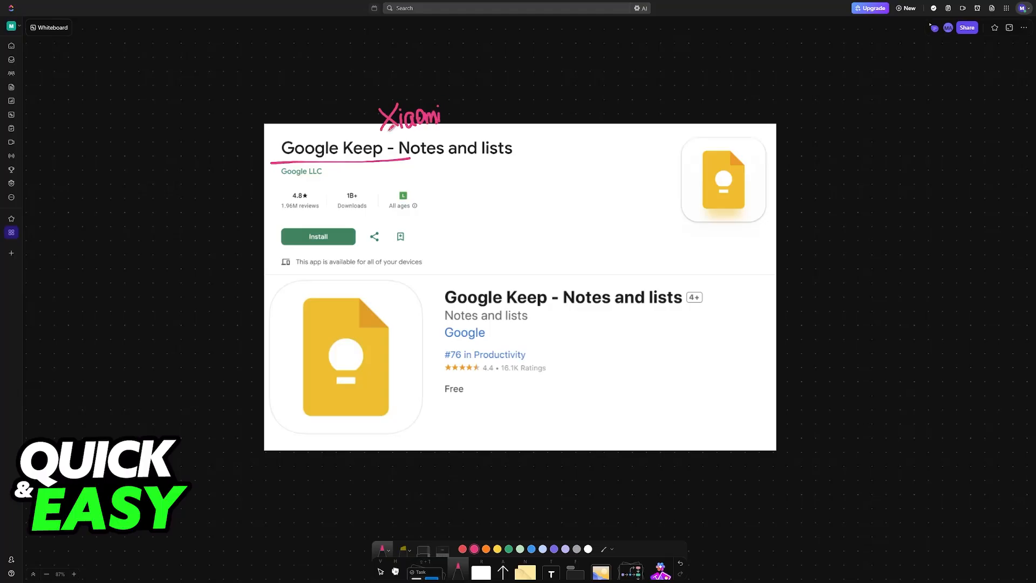
left_click_drag(455, 122, 688, 136)
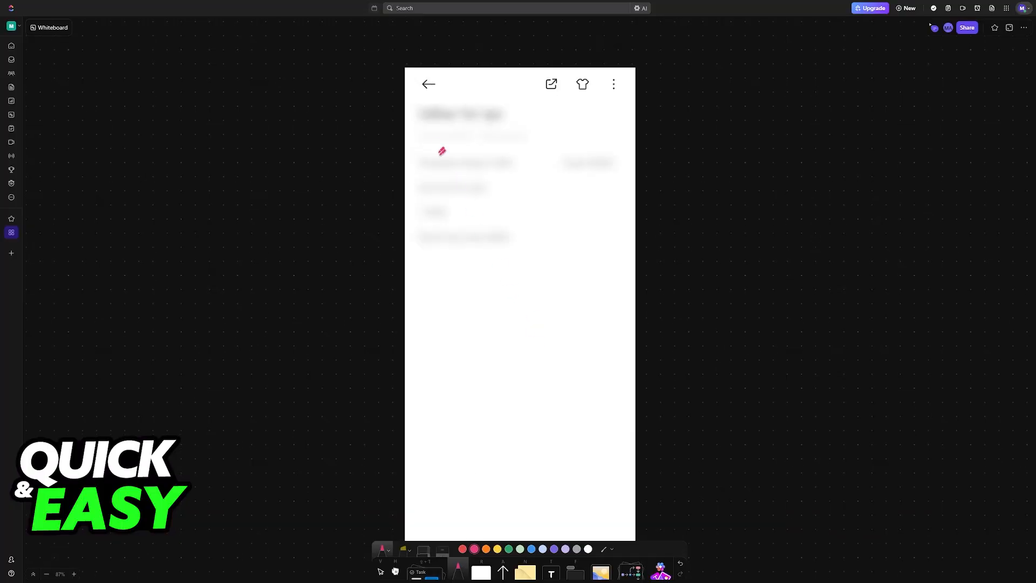
- Handwrite Note above the note text and draw an arrow to the circled Save step labelled Google Keep
left_click_drag(437, 122, 499, 122)
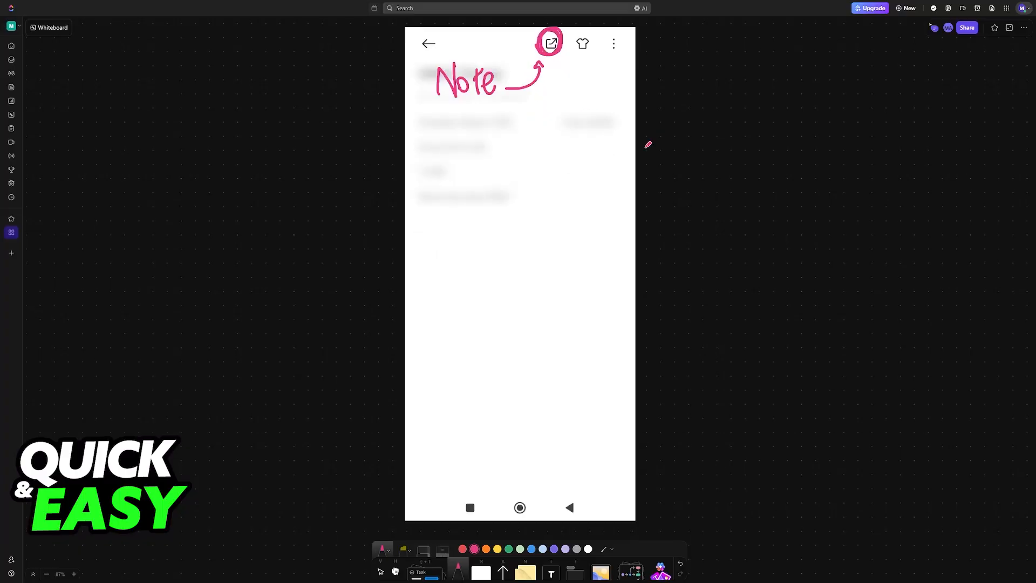
left_click(550, 43)
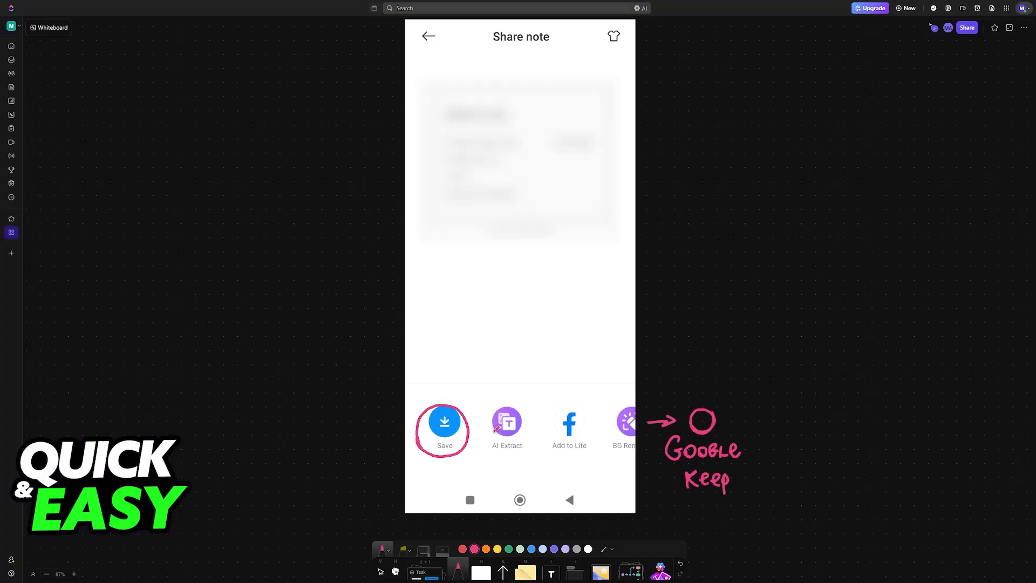
left_click_drag(492, 429, 472, 428)
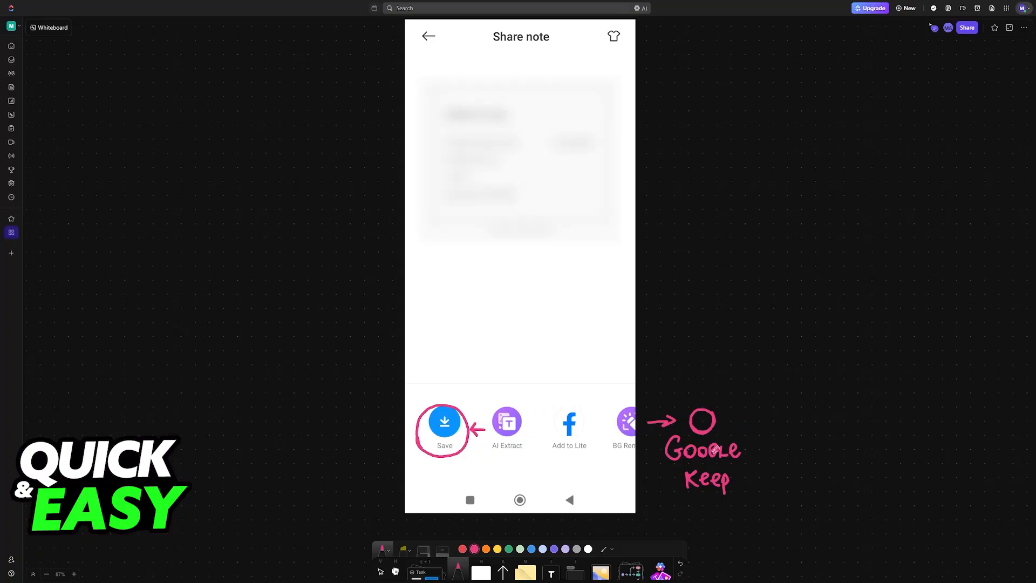
left_click_drag(787, 436, 806, 463)
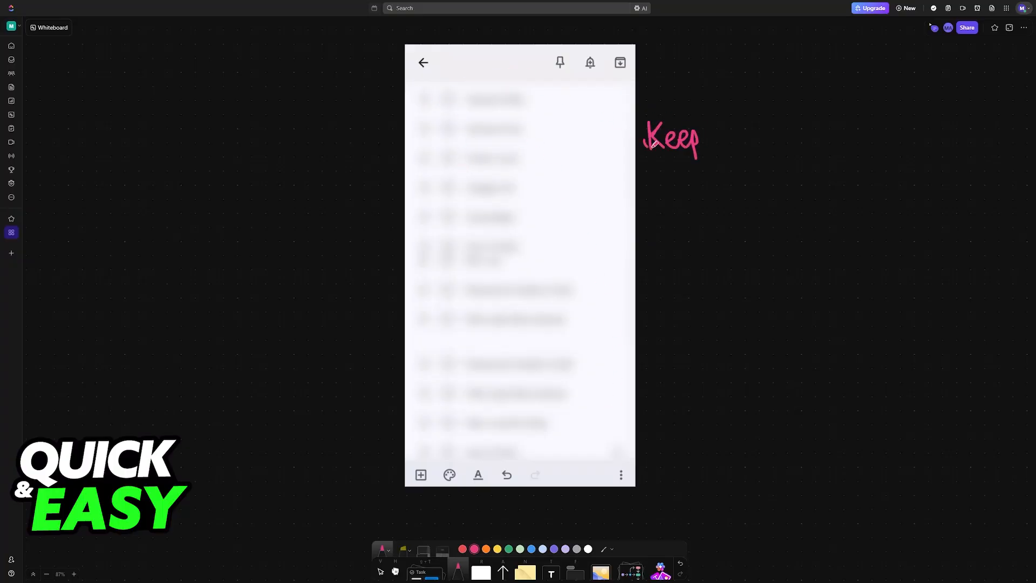
- Underline 83.7% on the watch-time card and start an upward arrow above it
left_click_drag(651, 145, 701, 149)
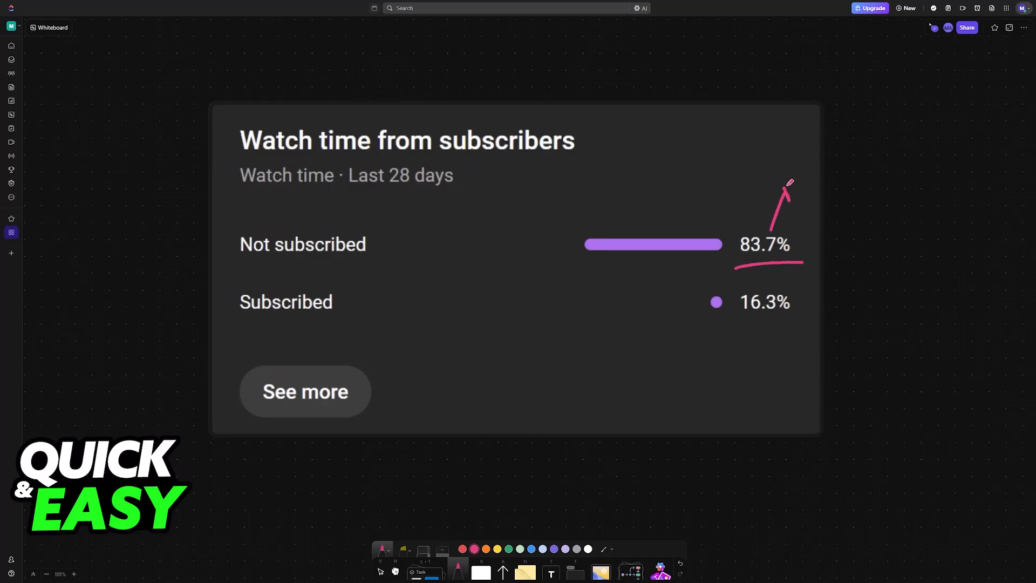
- Strike out 83.7% with a circled cross and tick the underlined 16.3% figure
left_click_drag(816, 178, 832, 202)
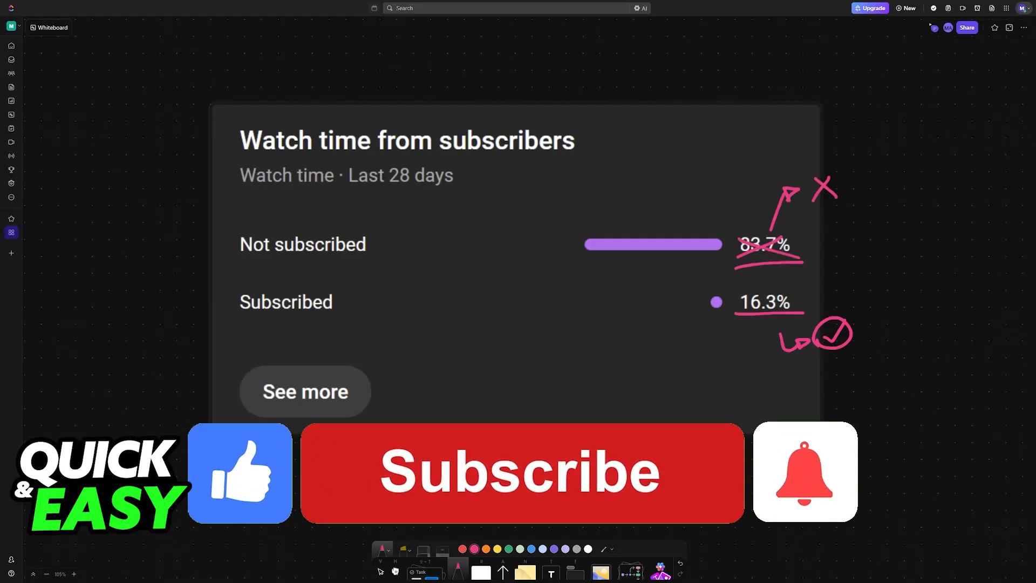
left_click(520, 472)
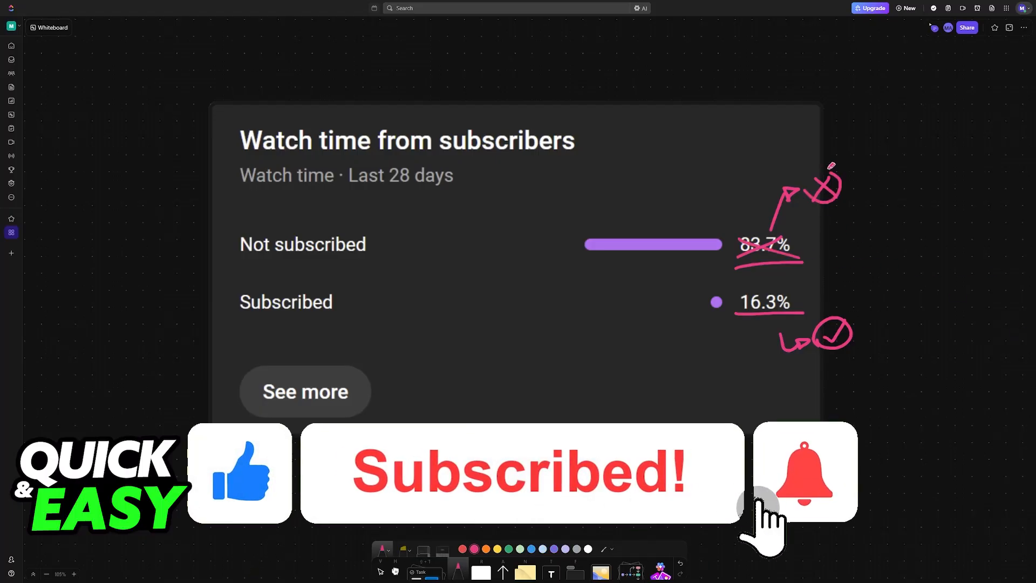
left_click(806, 471)
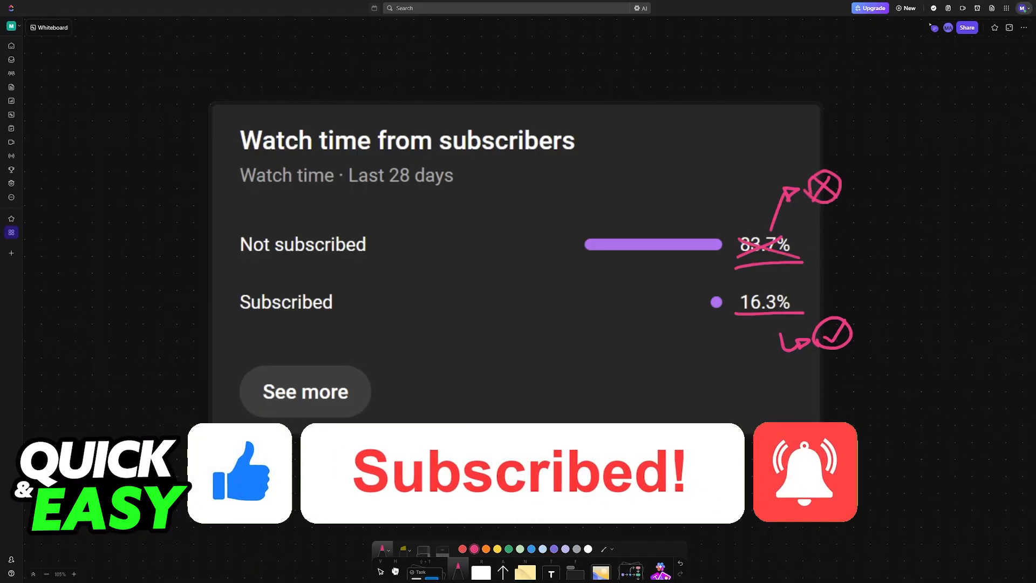